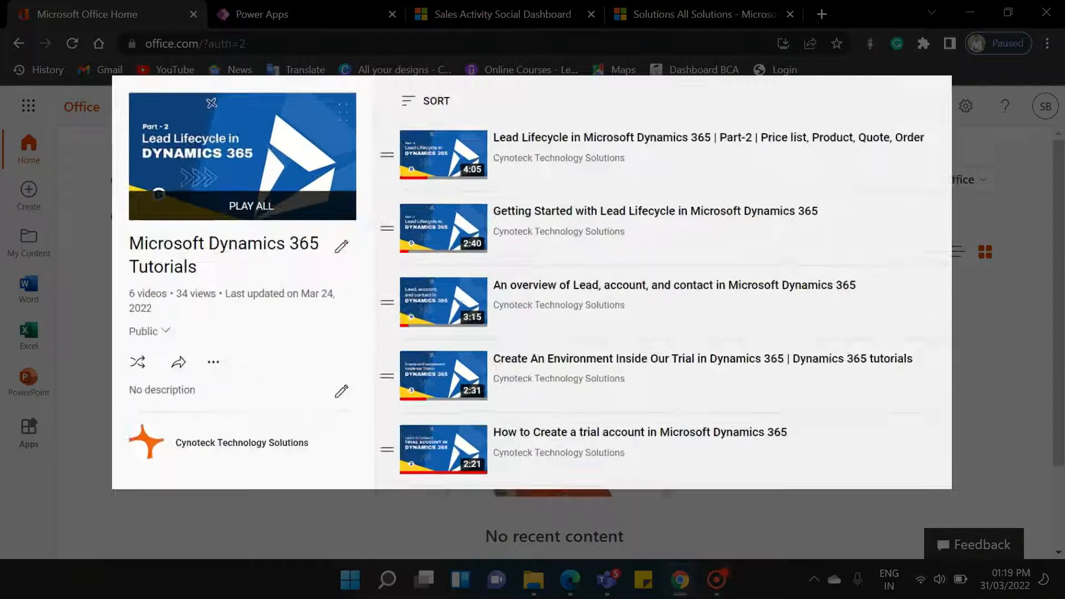
Launch the Sales Hub app from the Power Apps environment's Apps list
left_click(211, 103)
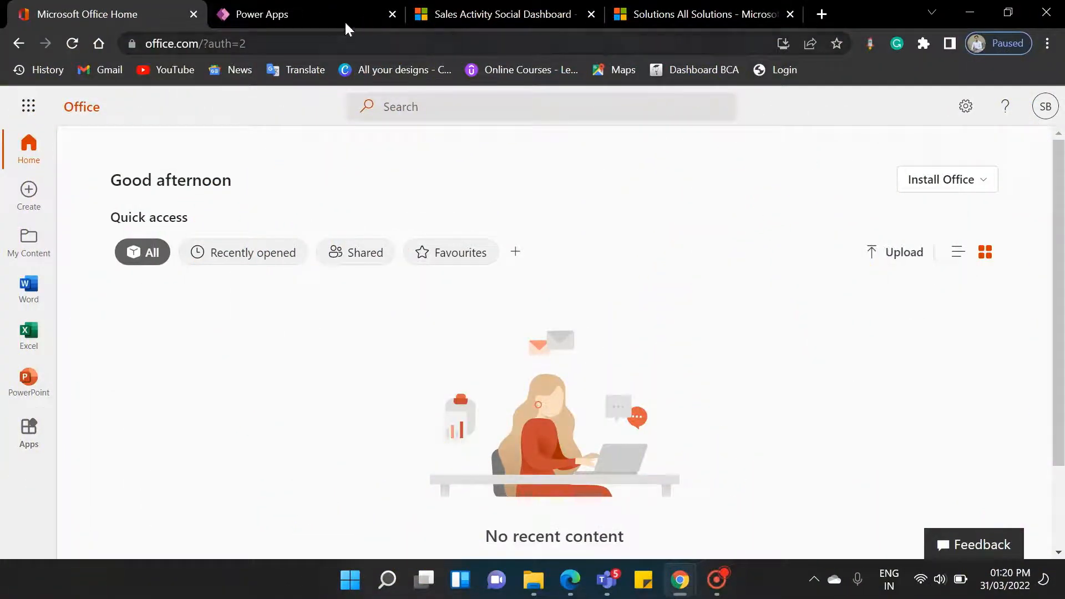
left_click(259, 13)
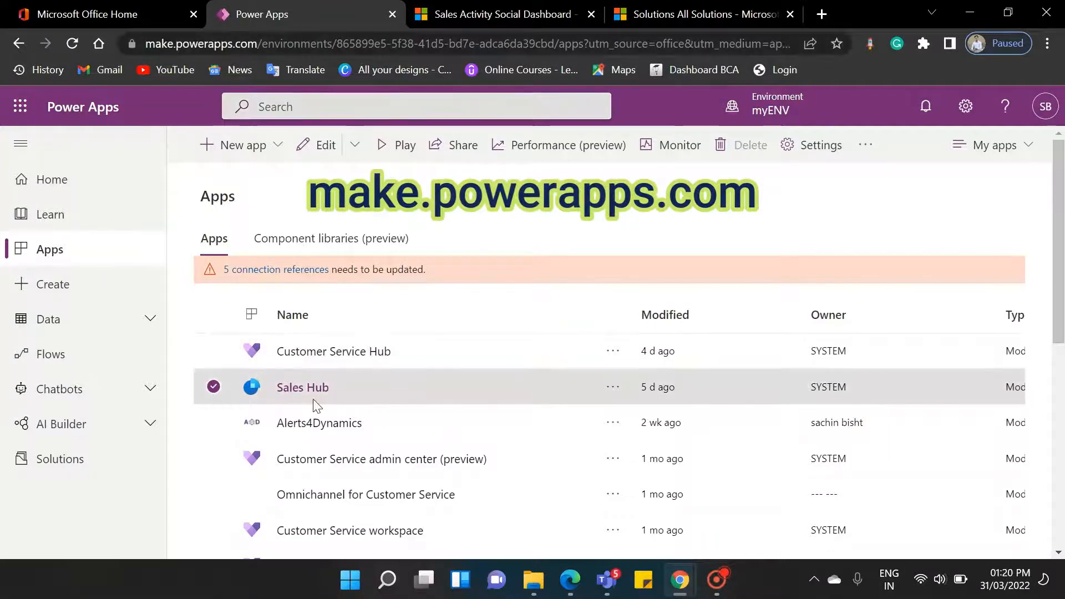
left_click(503, 13)
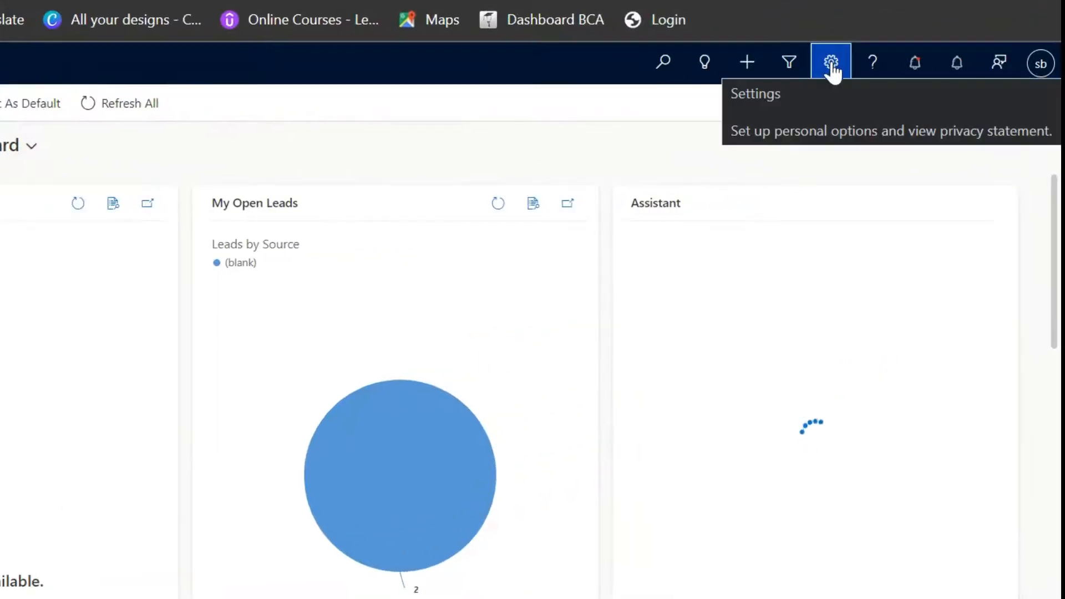
Reach the All Solutions list through Advanced Settings
left_click(829, 62)
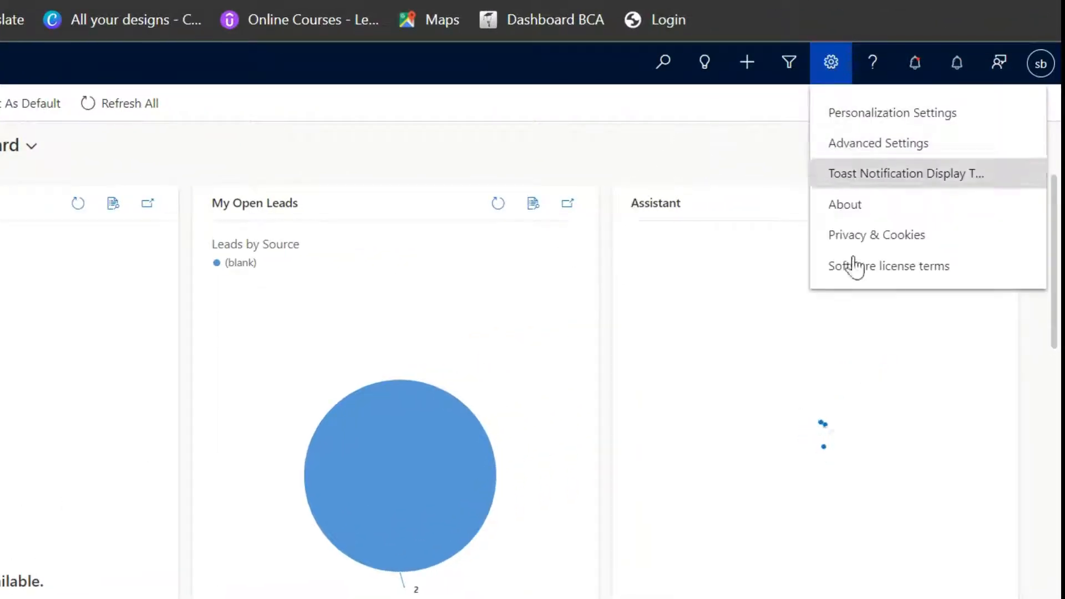
left_click(878, 143)
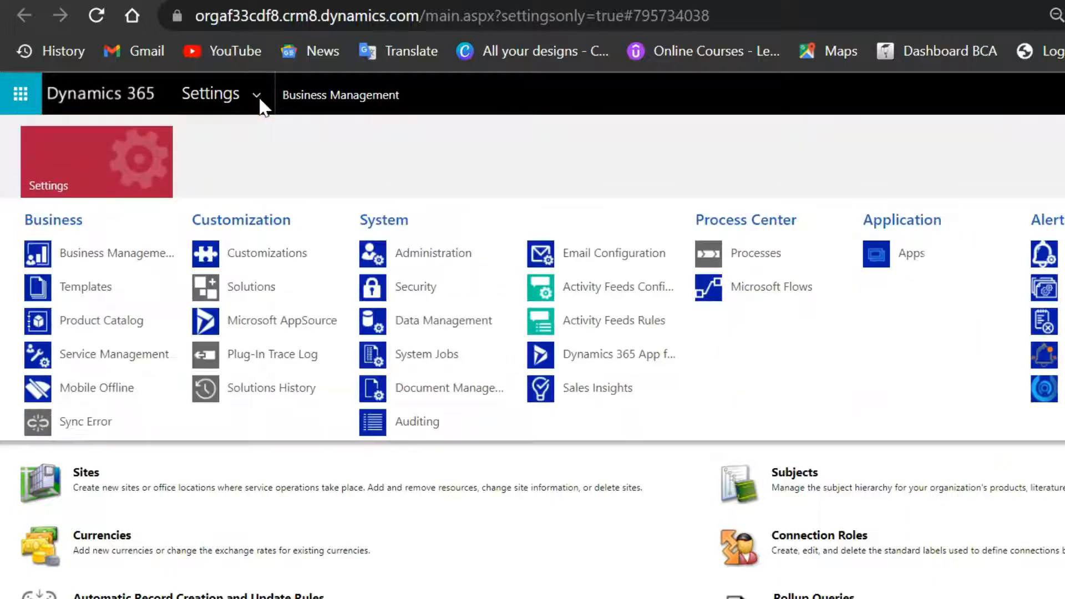
mouse_move(265, 286)
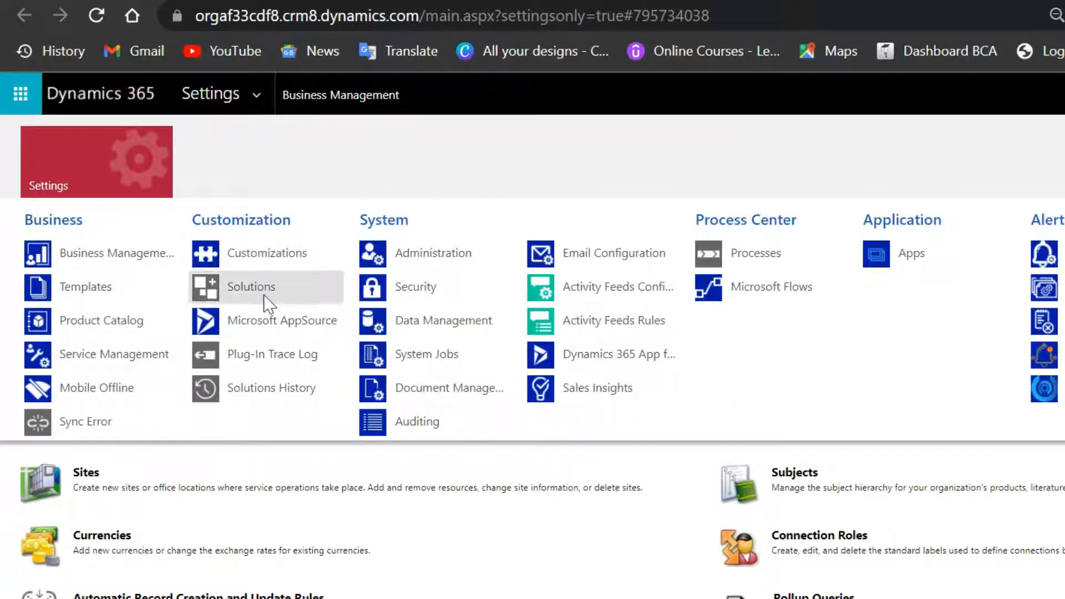
left_click(251, 287)
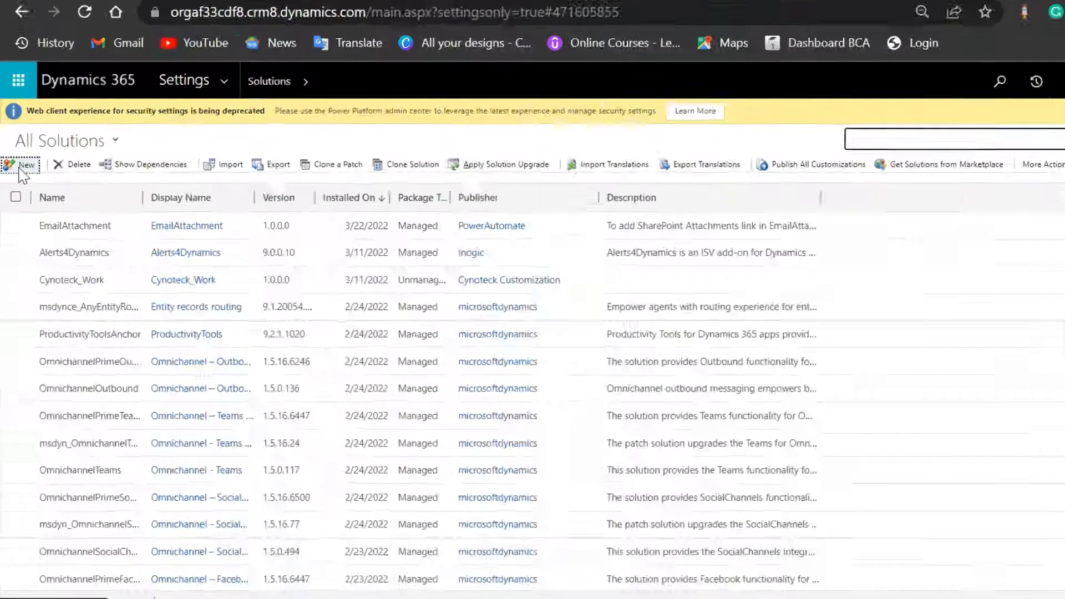
Begin a new solution, bringing up its blank New Solution form
left_click(26, 164)
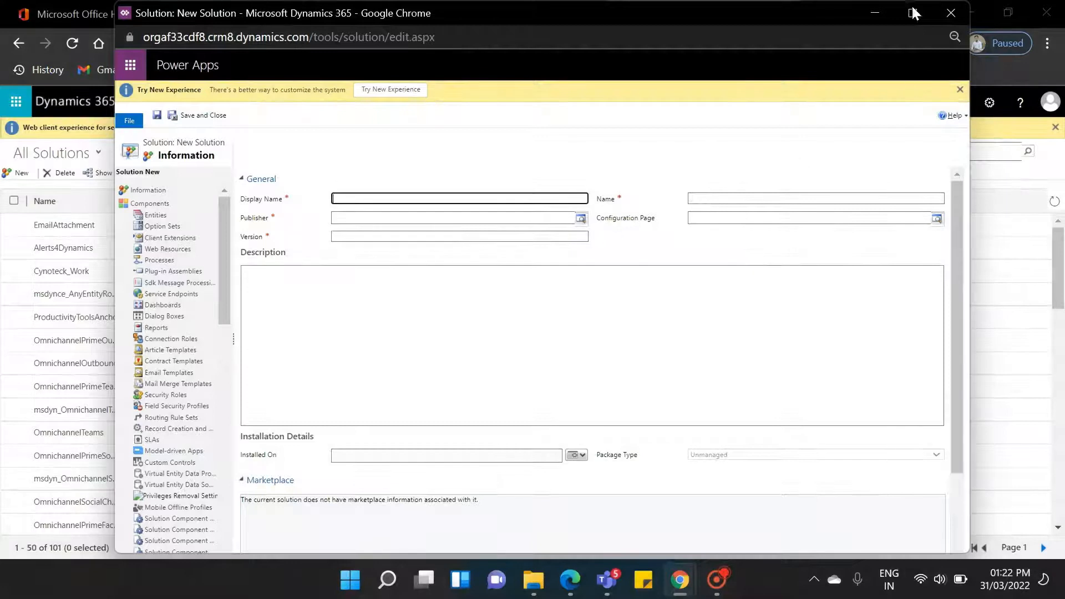
Discard the blank solution form and go to the Publishers list under Customizations
left_click(949, 14)
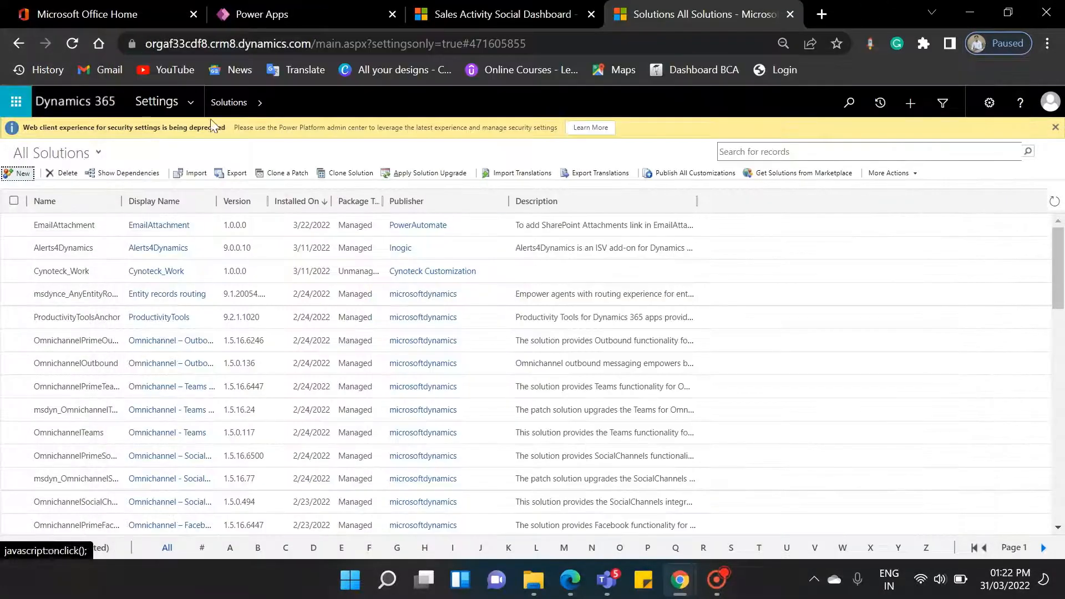
left_click(157, 101)
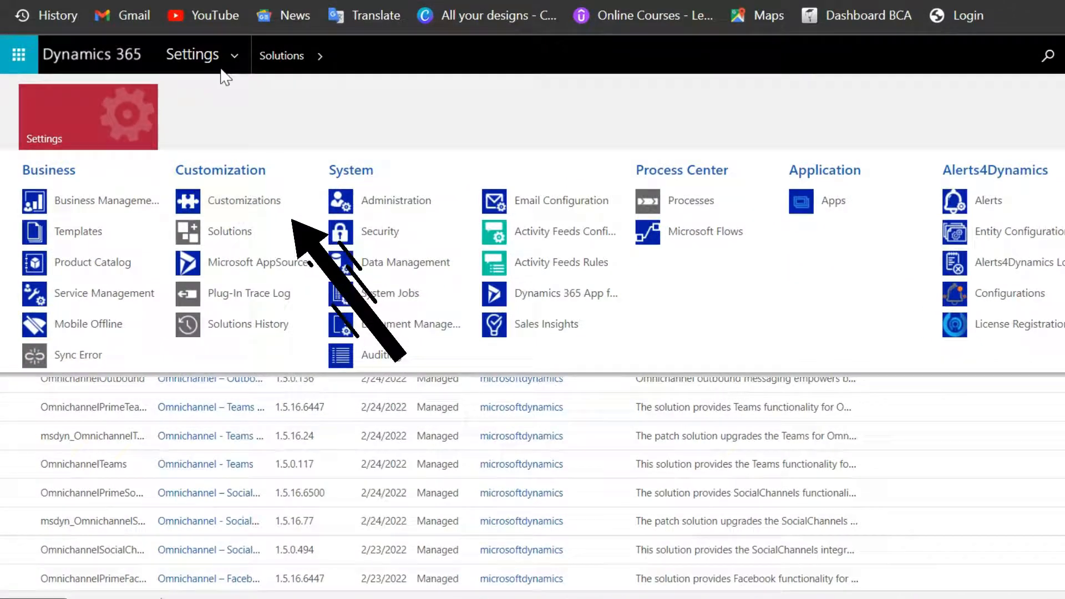
left_click(244, 201)
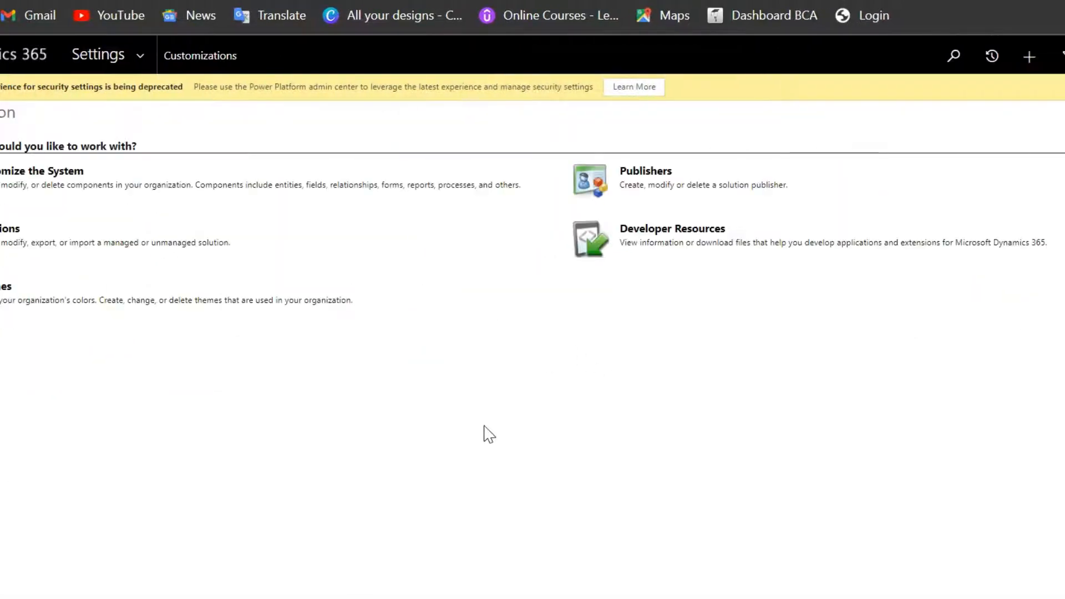
left_click(643, 171)
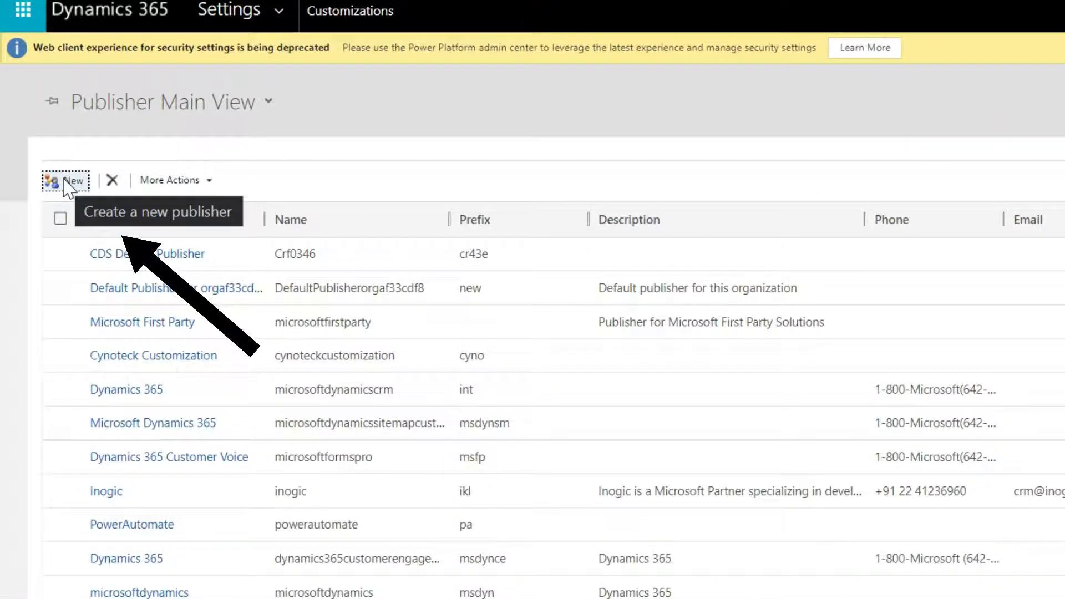
Briefly view the New Publisher form, then select the Cynoteck Customization publisher
left_click(65, 180)
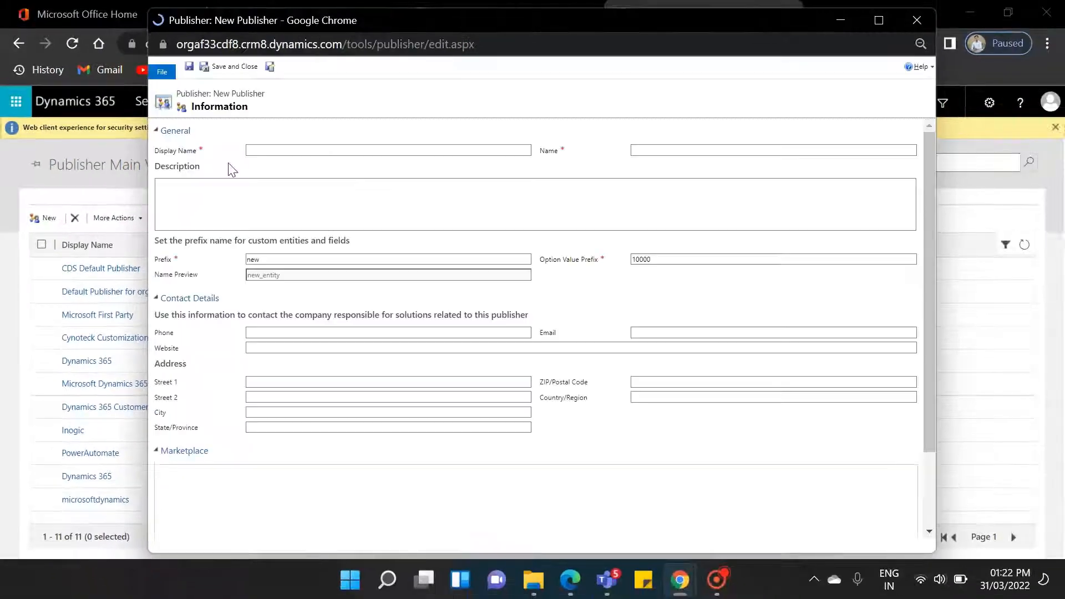
left_click(389, 150)
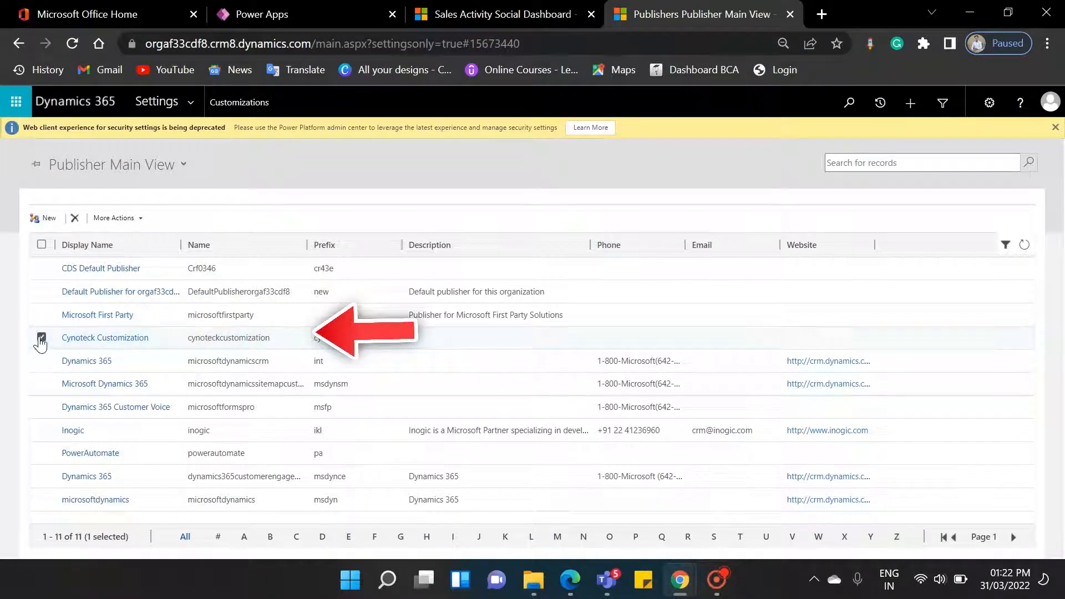
left_click(41, 337)
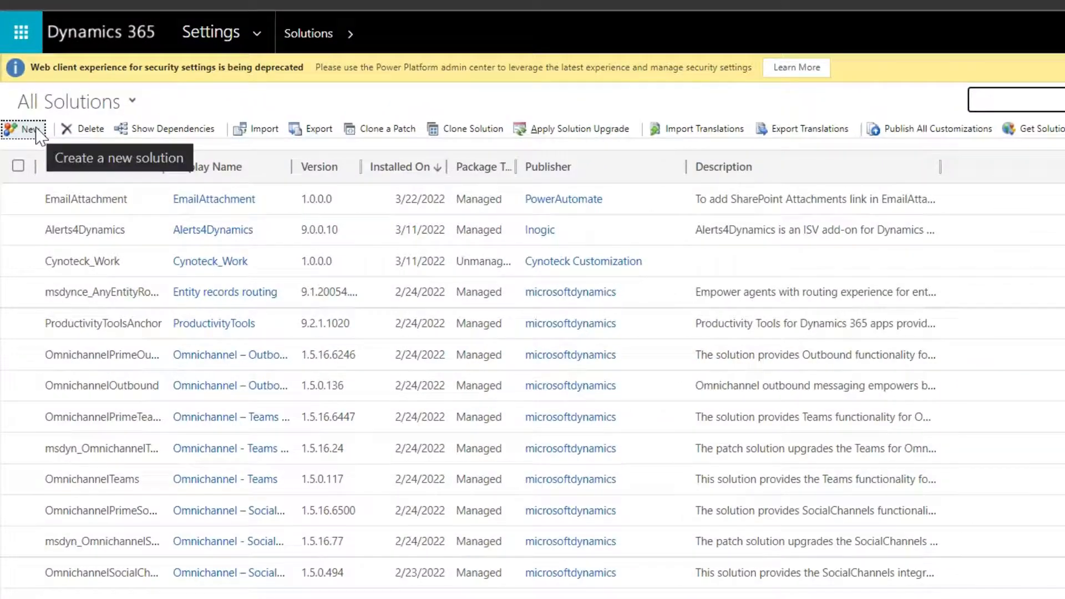
Name the solution myFirstTrail, publisher Cynoteck Customization, version 1.0
type("myFirstTrail")
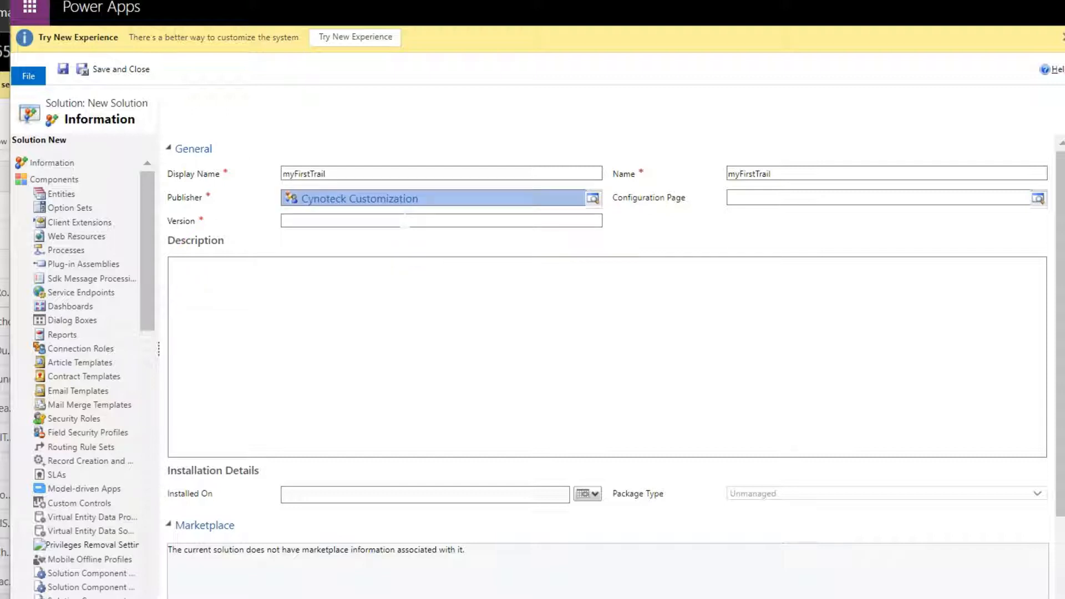
type("1.0")
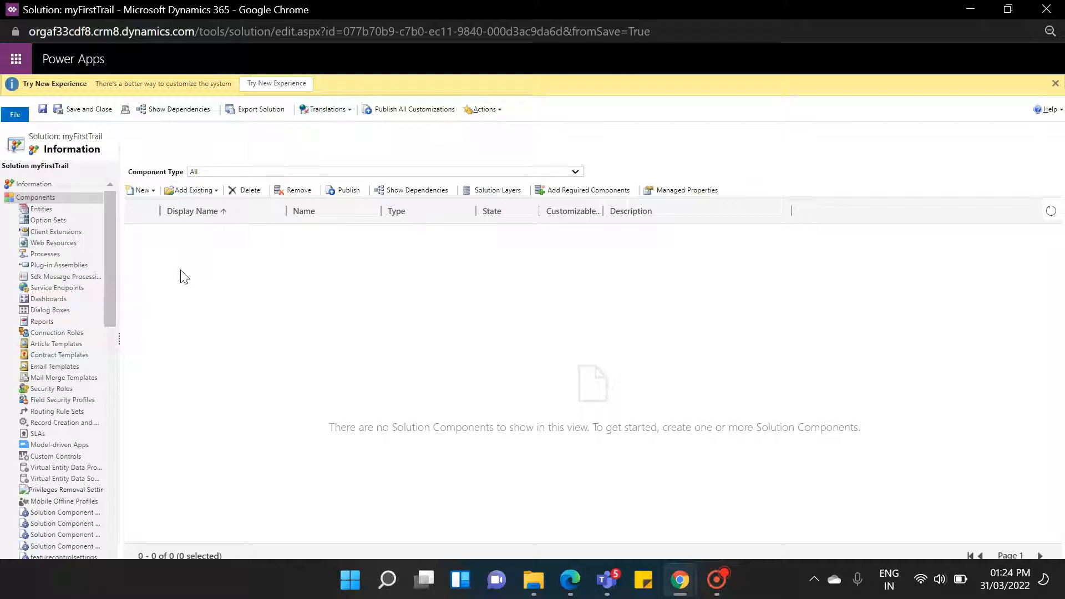
mouse_move(125, 338)
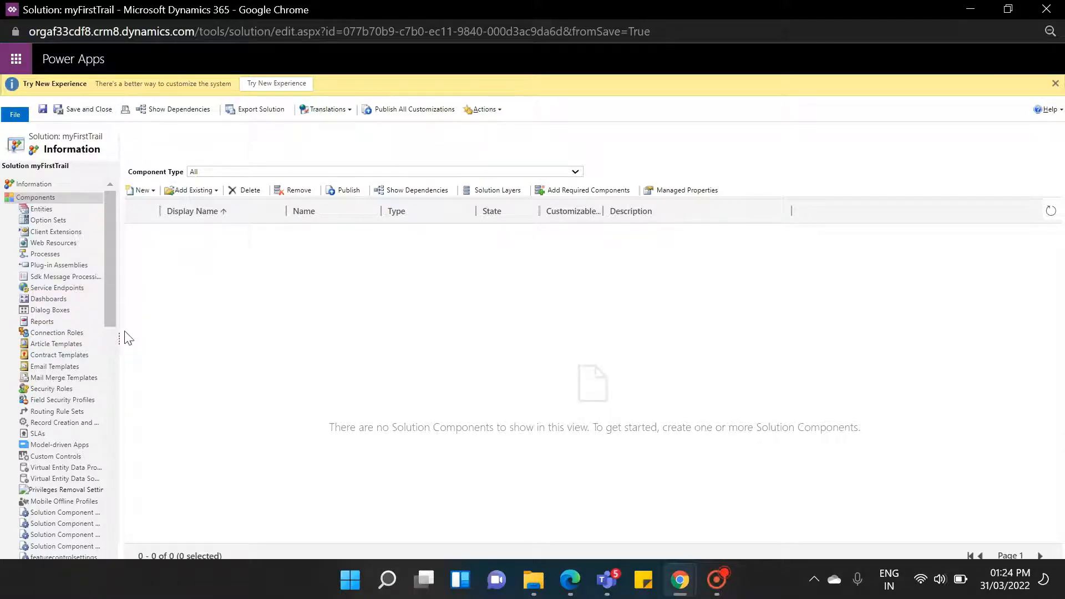
mouse_move(67, 399)
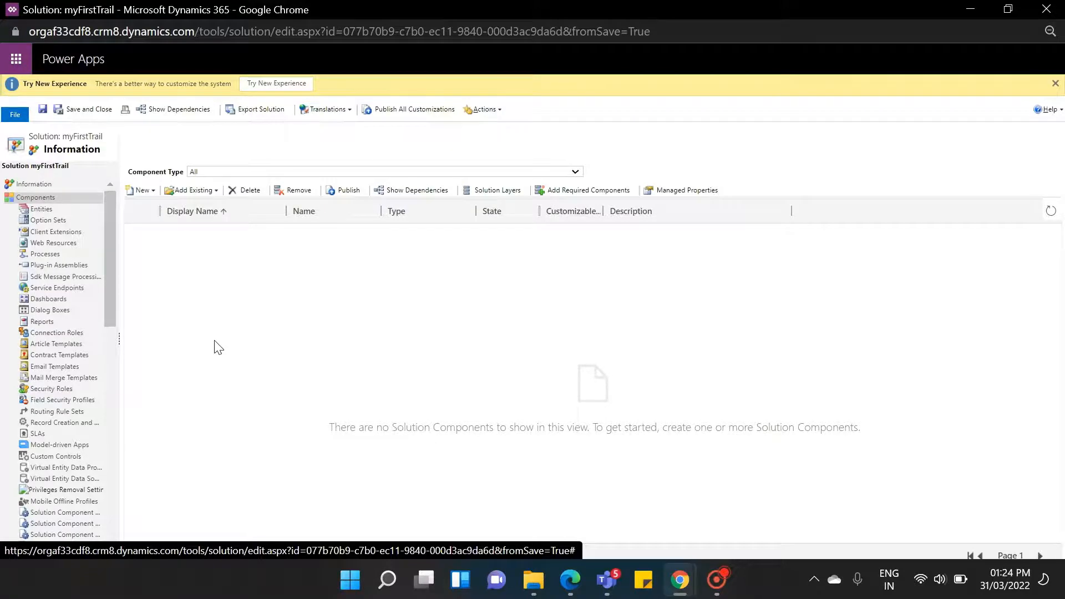
Close the saved myFirstTrail solution window, leaving it with no components
left_click(707, 13)
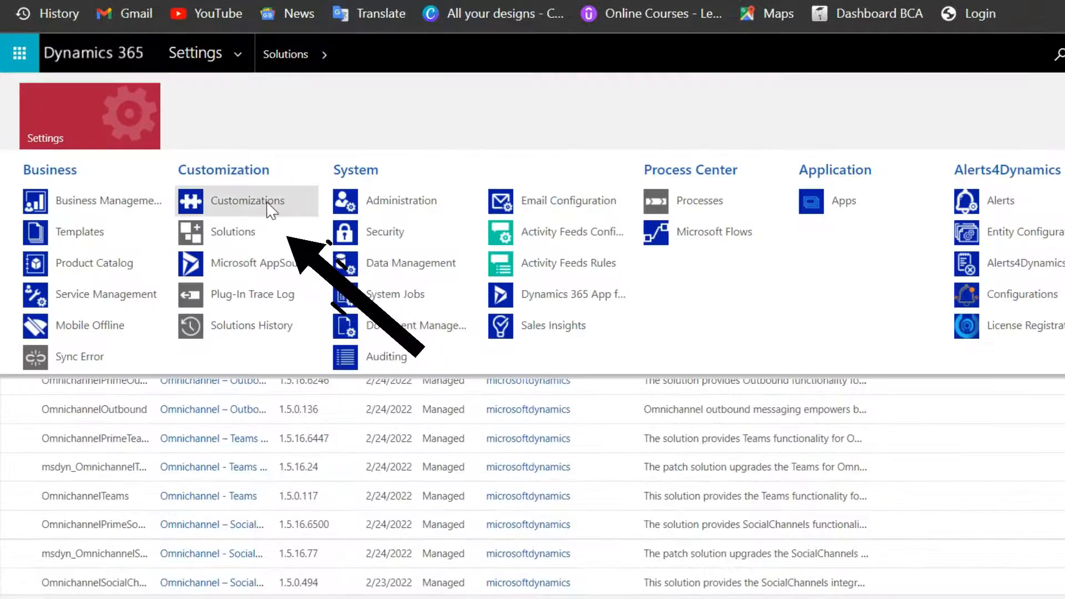
View the Default Solution via Customize the System, listing its components and entities
left_click(248, 201)
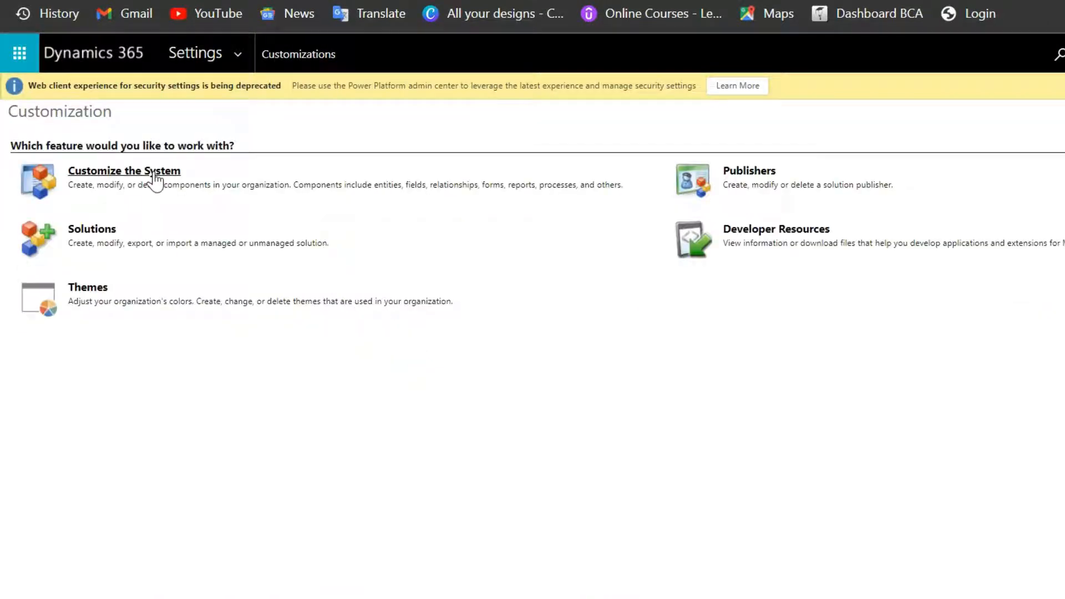
left_click(123, 171)
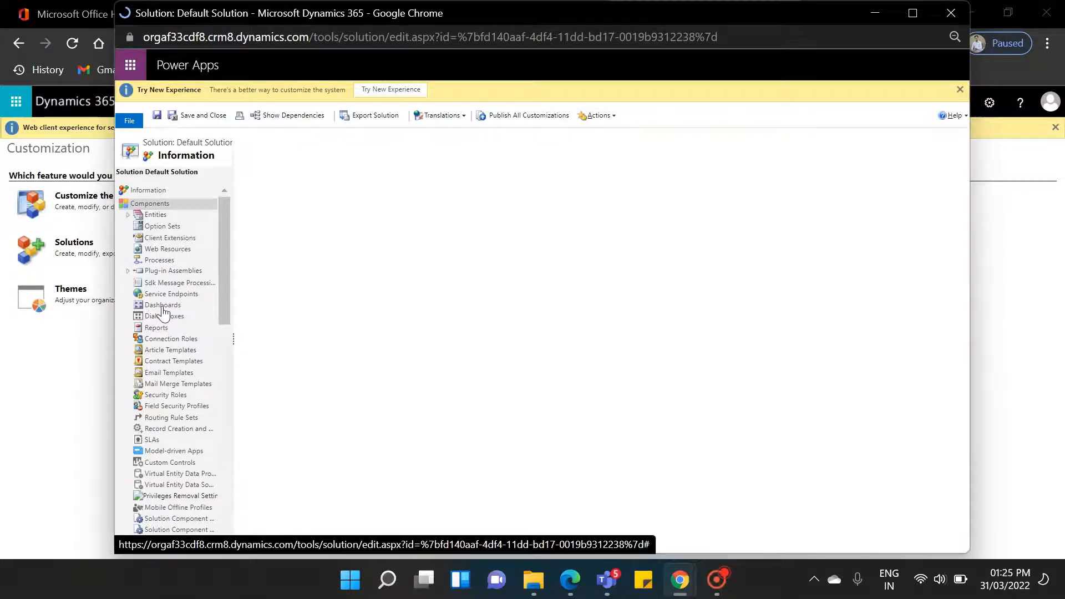
left_click(149, 203)
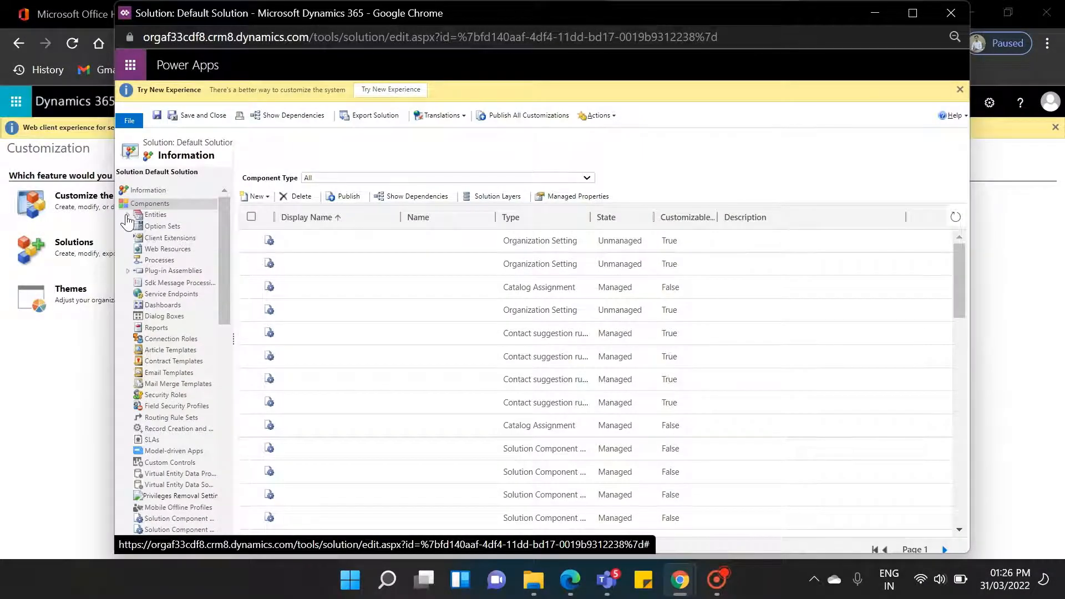
left_click(126, 214)
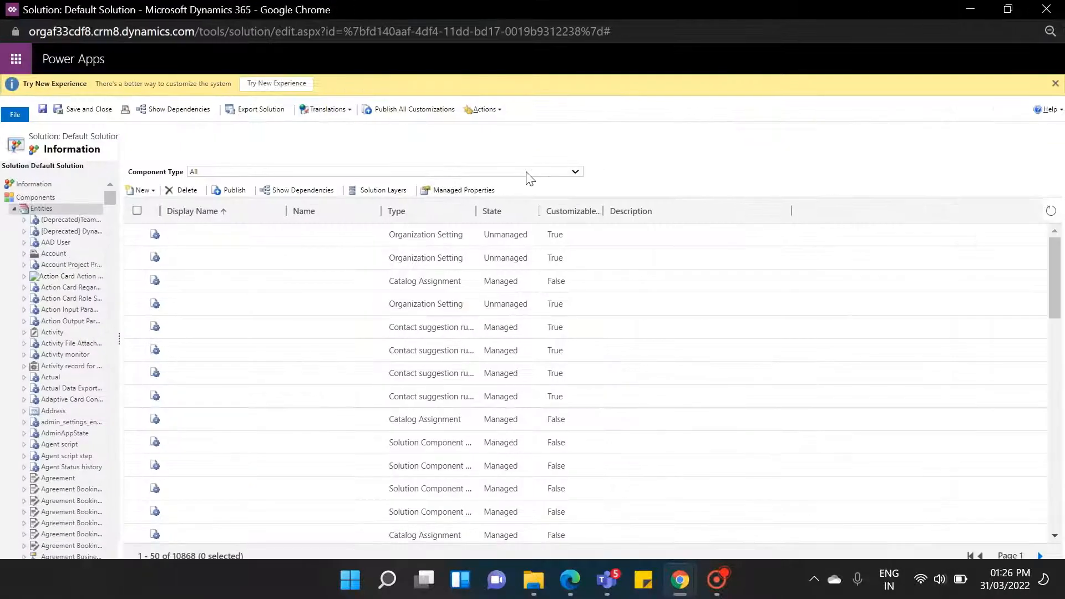
mouse_move(740, 204)
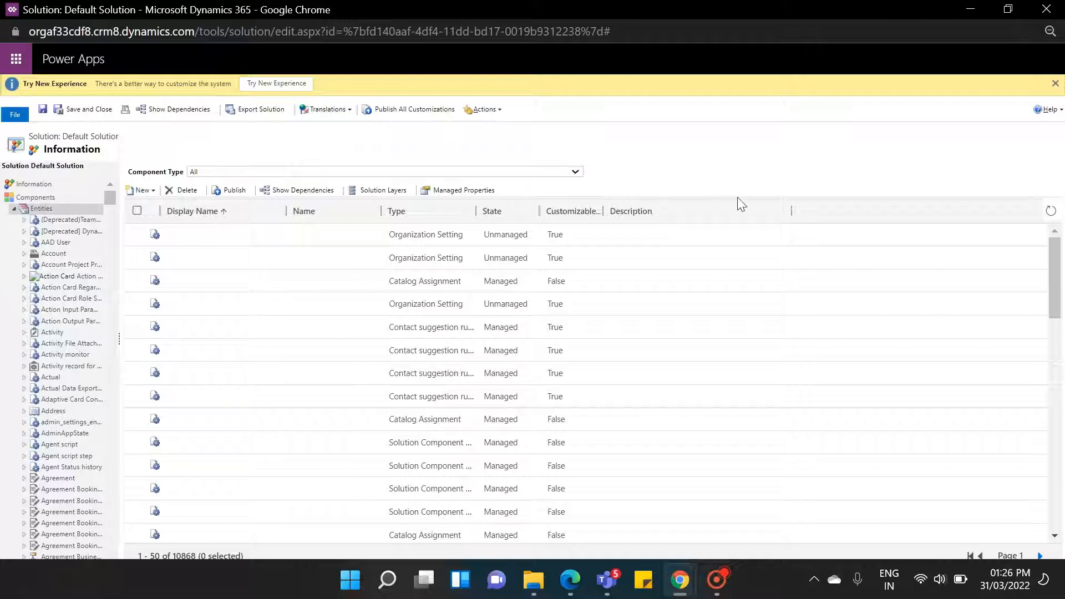